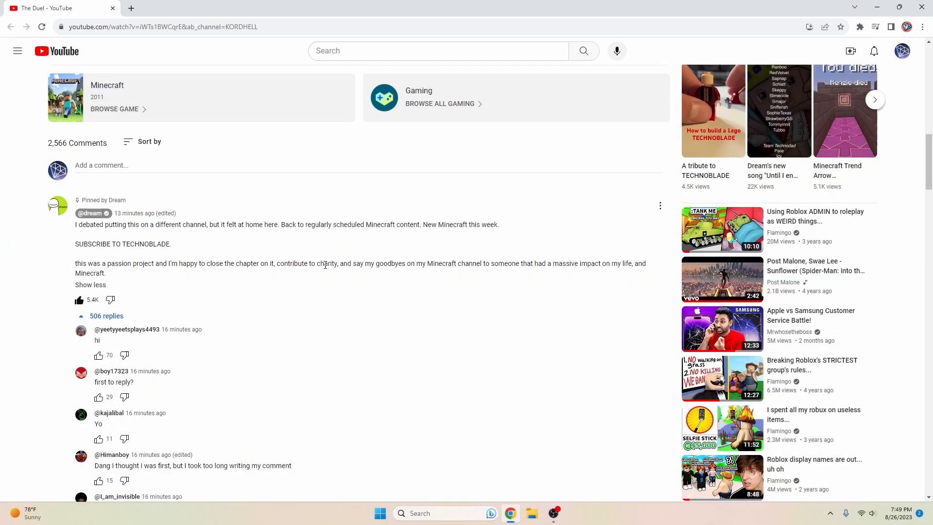
mouse_move(287, 265)
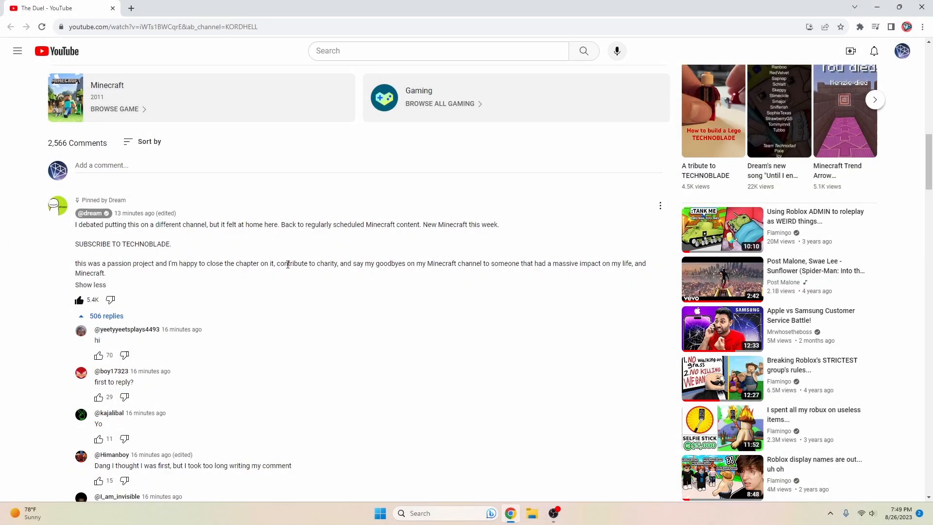
mouse_move(149, 272)
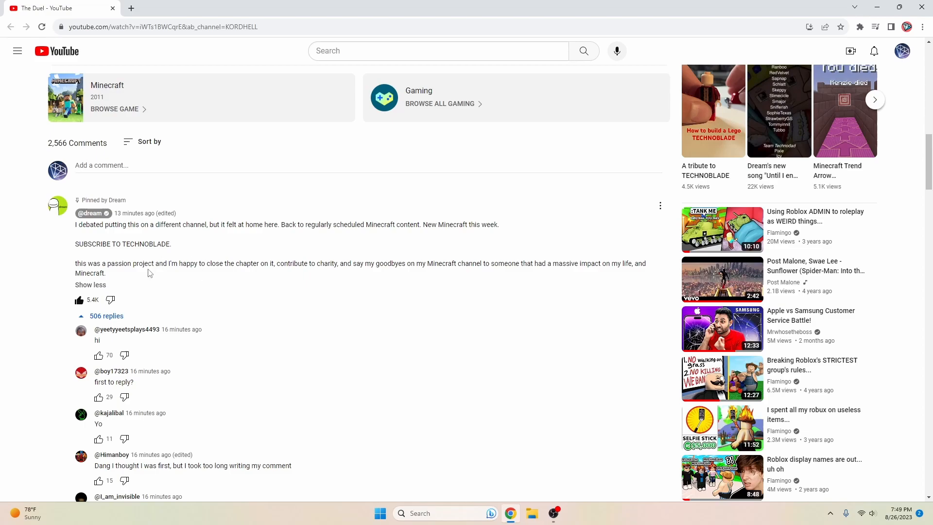
mouse_move(314, 267)
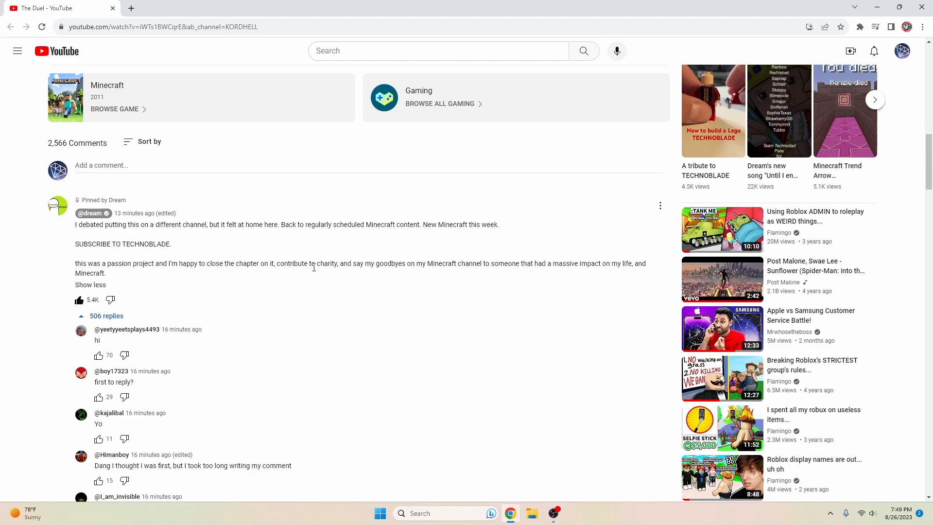
mouse_move(305, 252)
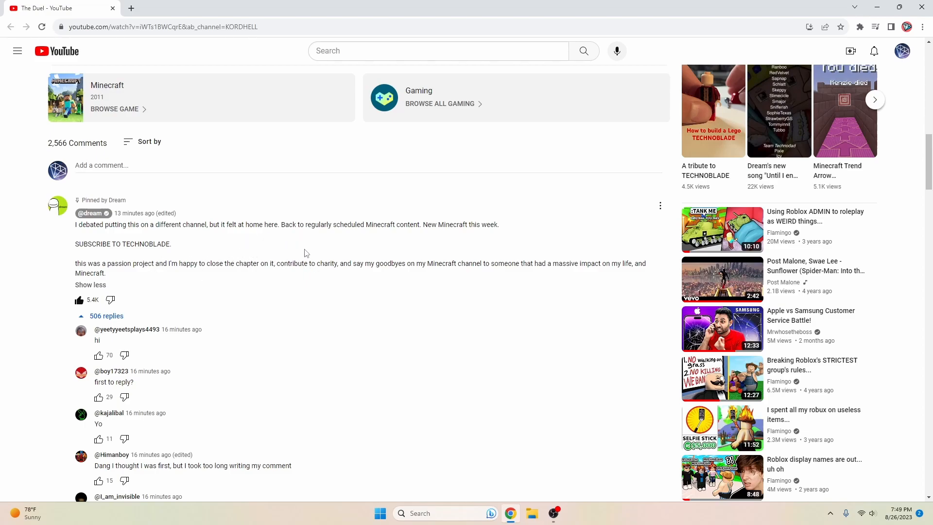
mouse_move(321, 221)
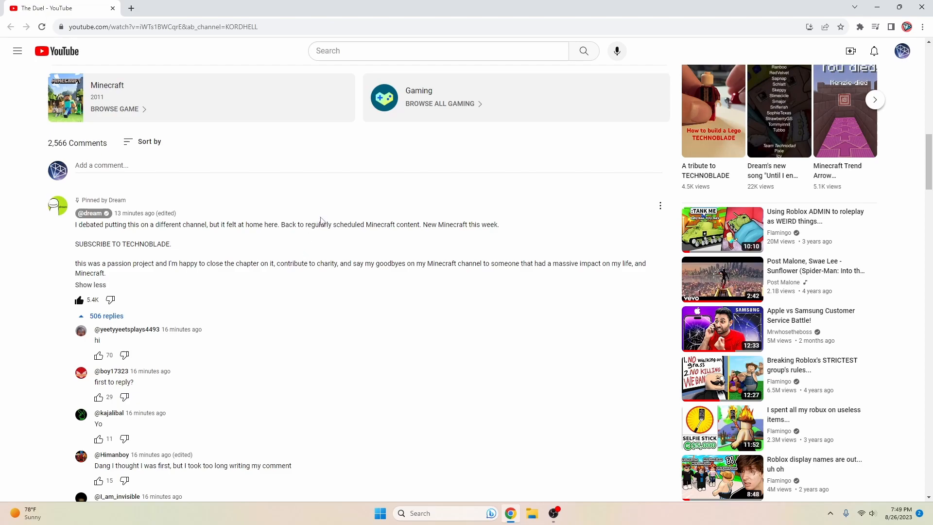
mouse_move(319, 213)
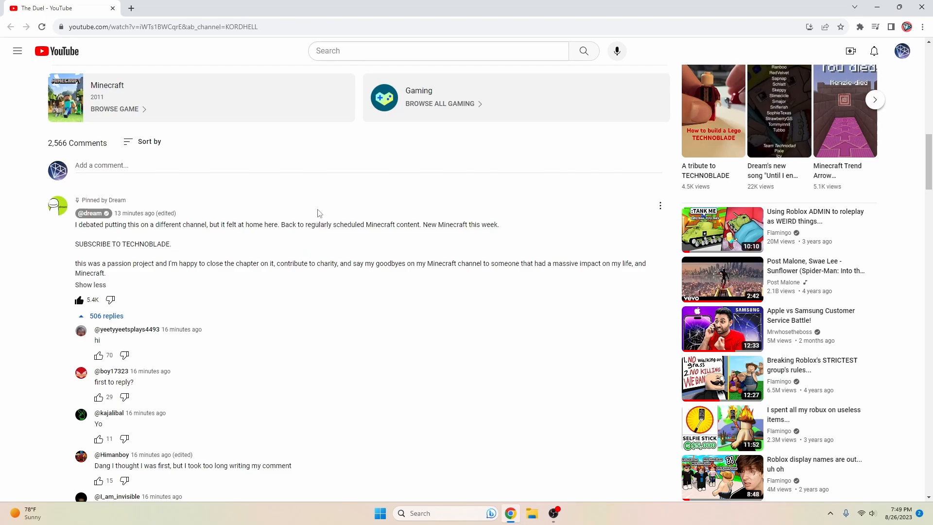
mouse_move(217, 234)
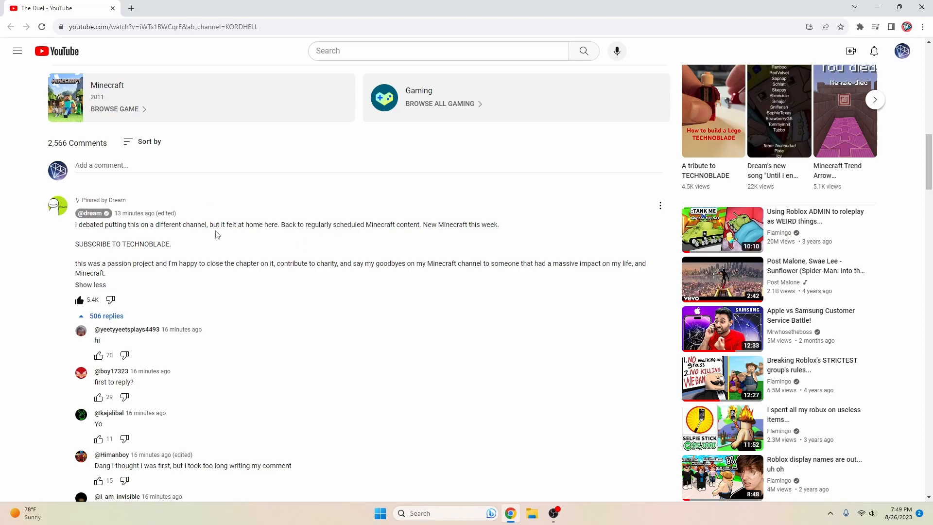
mouse_move(308, 239)
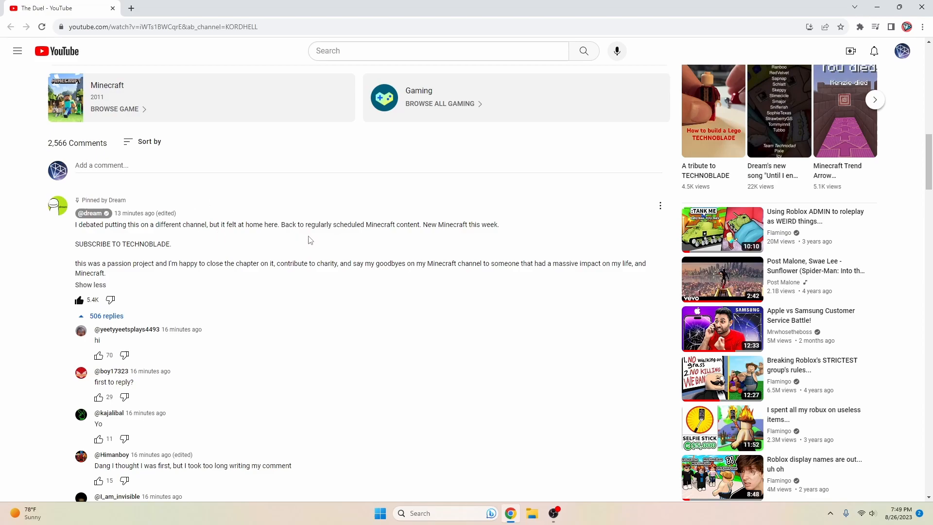
mouse_move(267, 221)
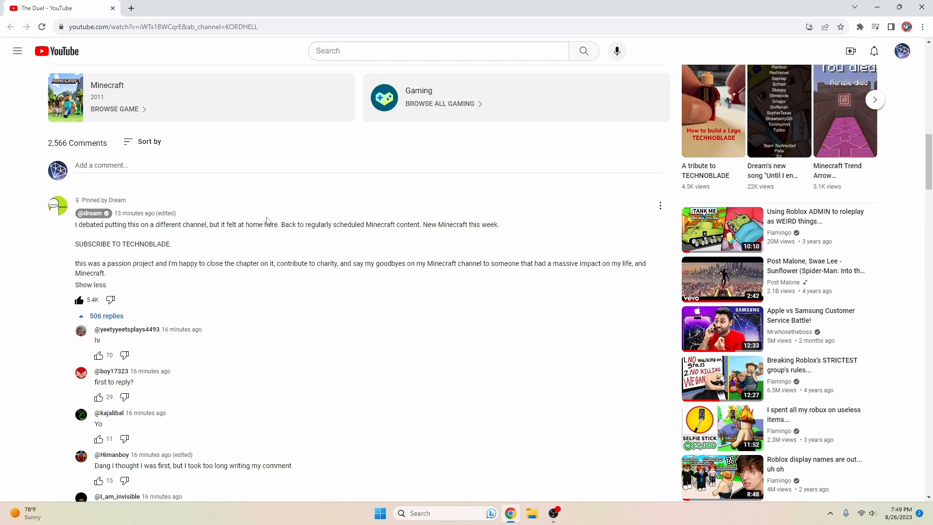
mouse_move(230, 230)
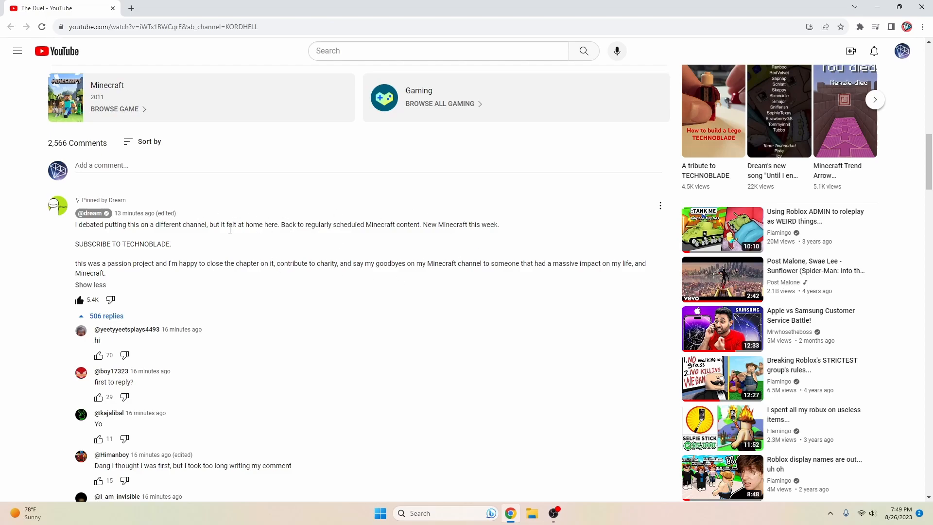
mouse_move(50, 326)
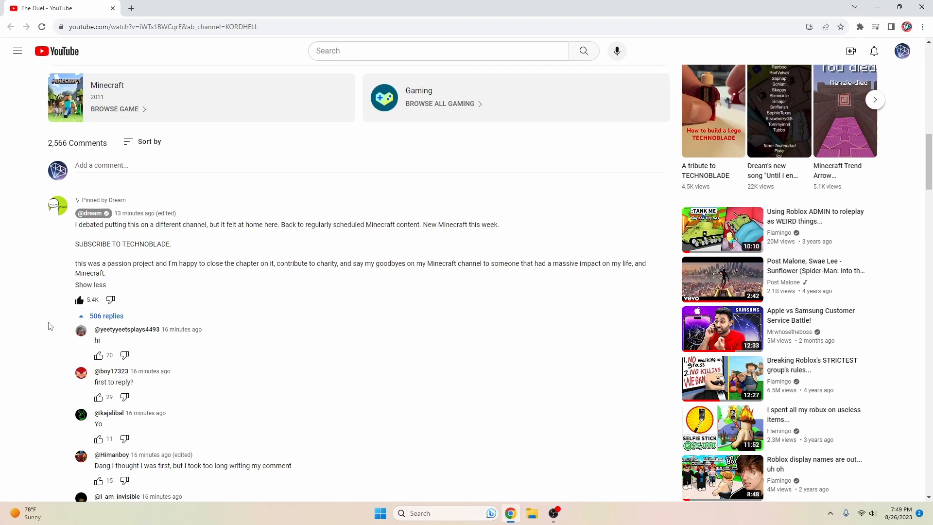
double_click(106, 316)
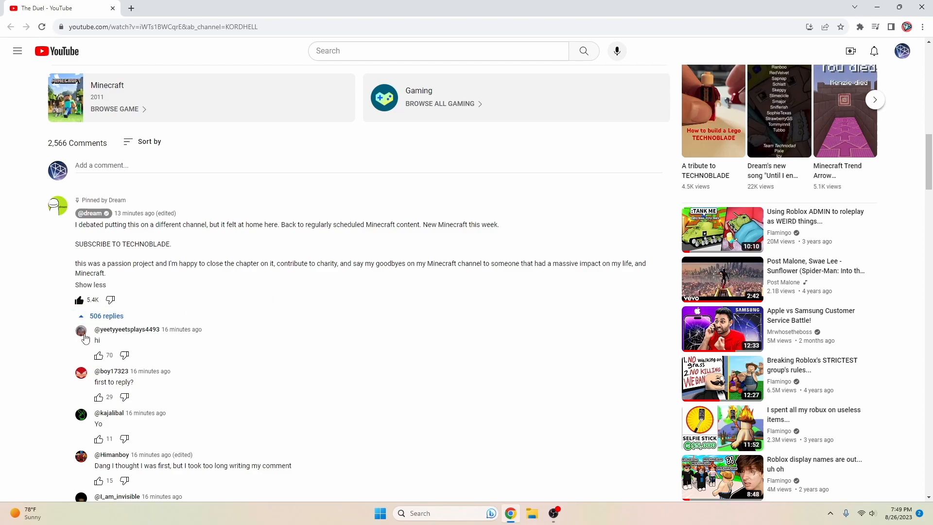
mouse_move(334, 224)
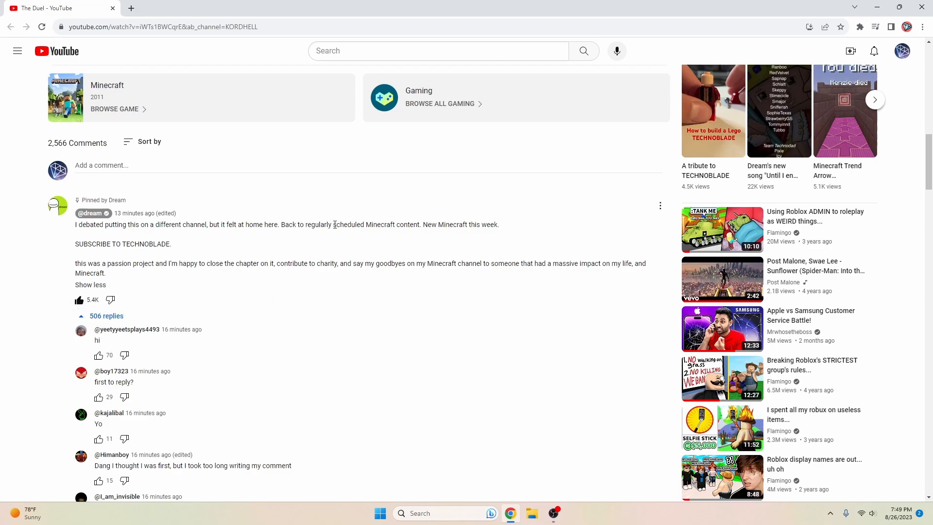
mouse_move(187, 283)
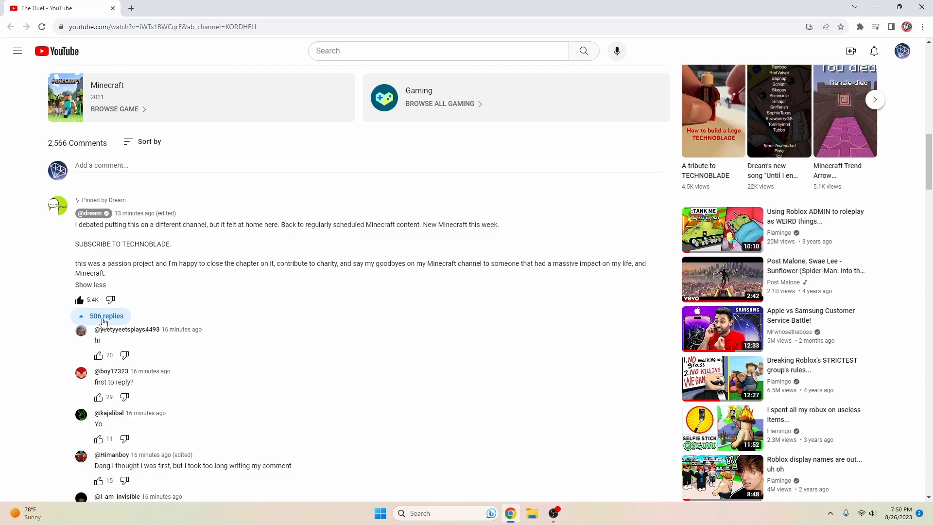
mouse_move(64, 320)
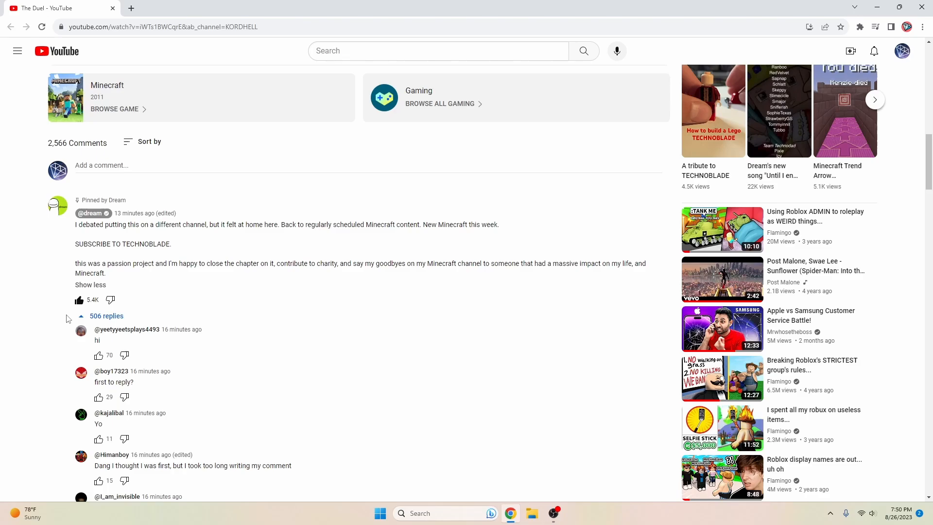
scroll("down", 3)
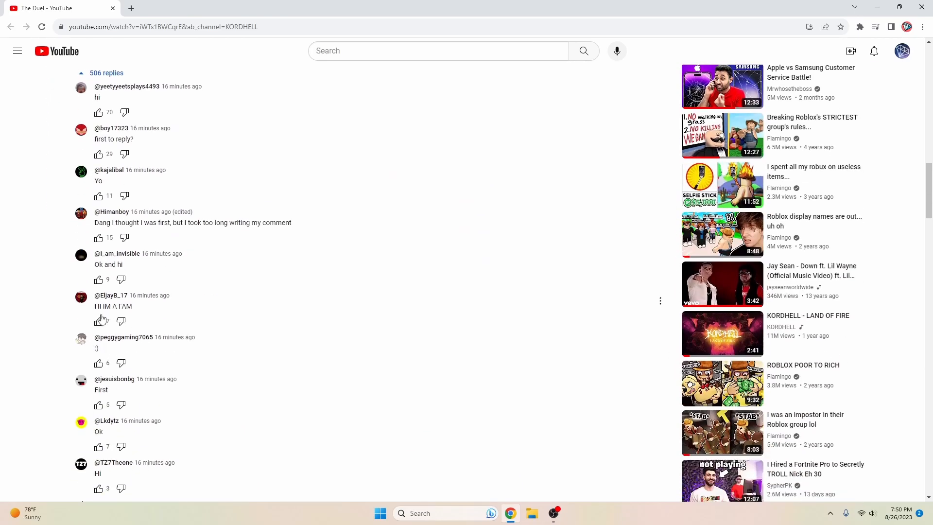
scroll("up", 3)
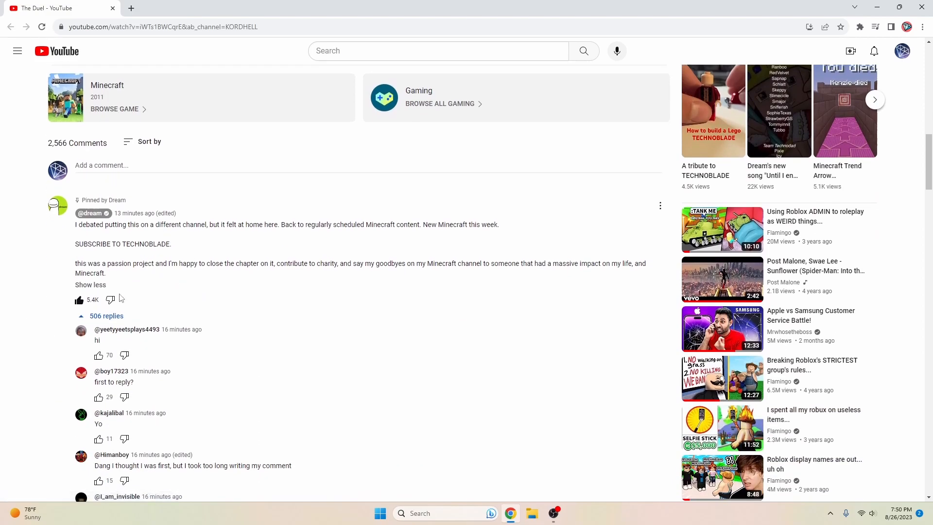
mouse_move(215, 290)
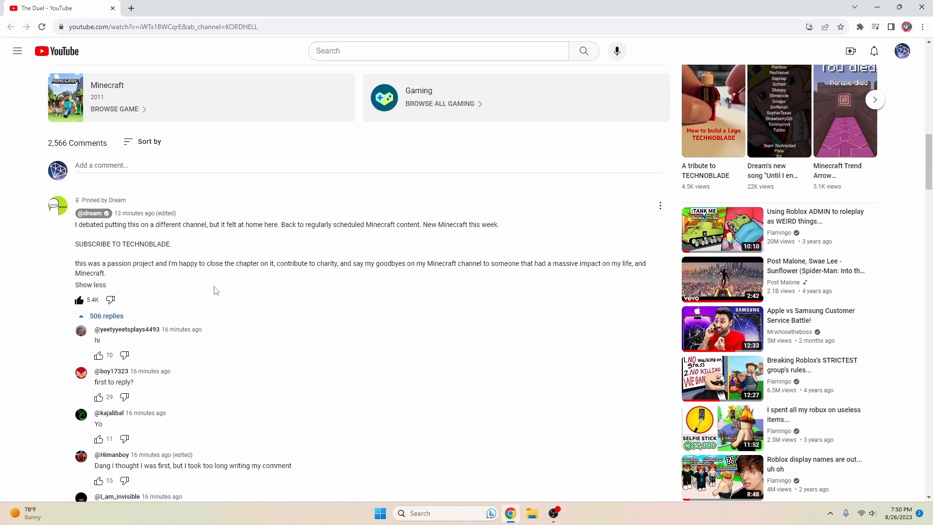
mouse_move(303, 301)
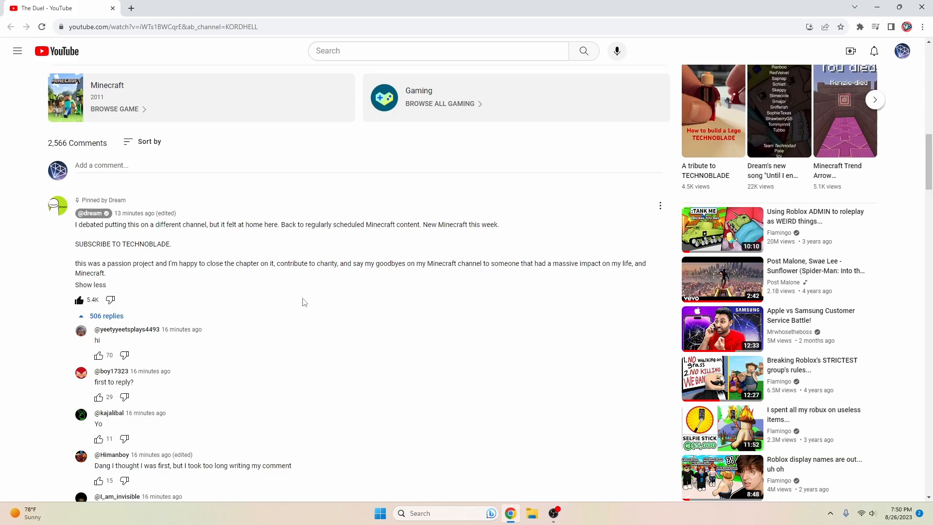